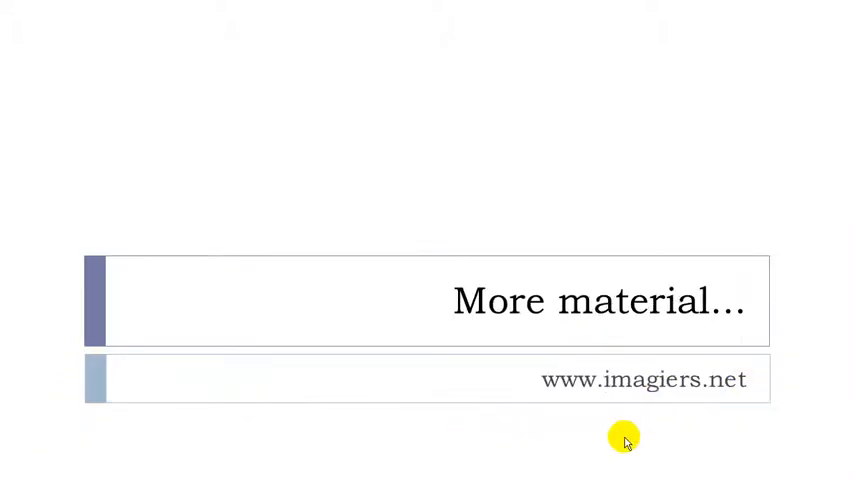
mouse_move(590, 400)
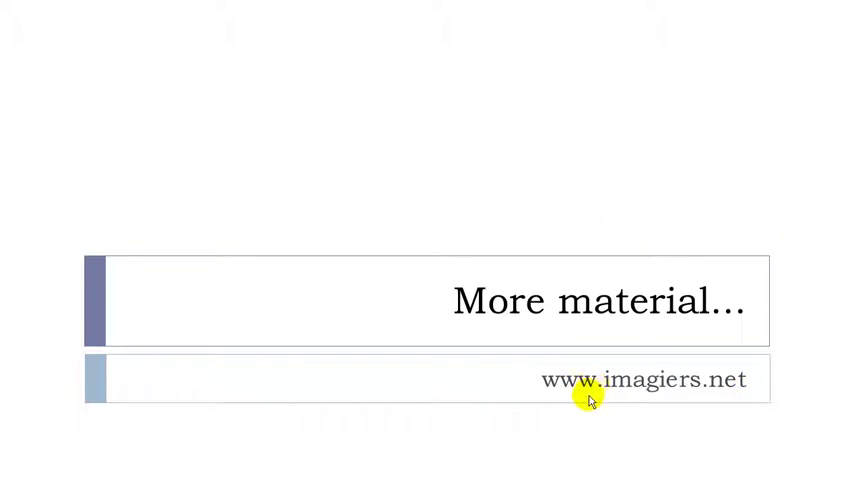